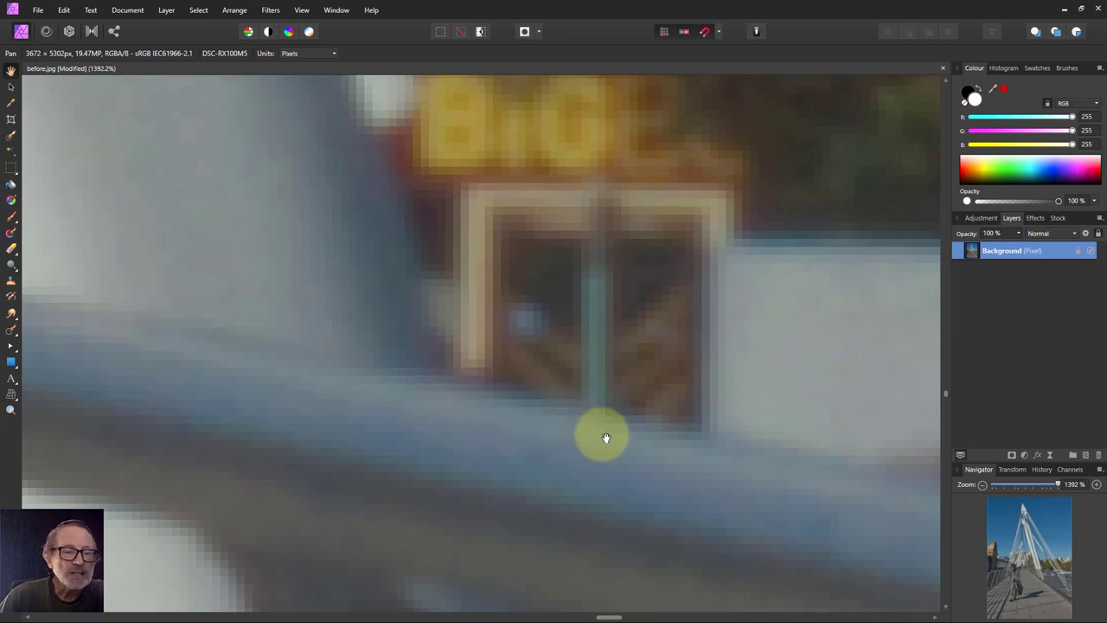
mouse_move(649, 394)
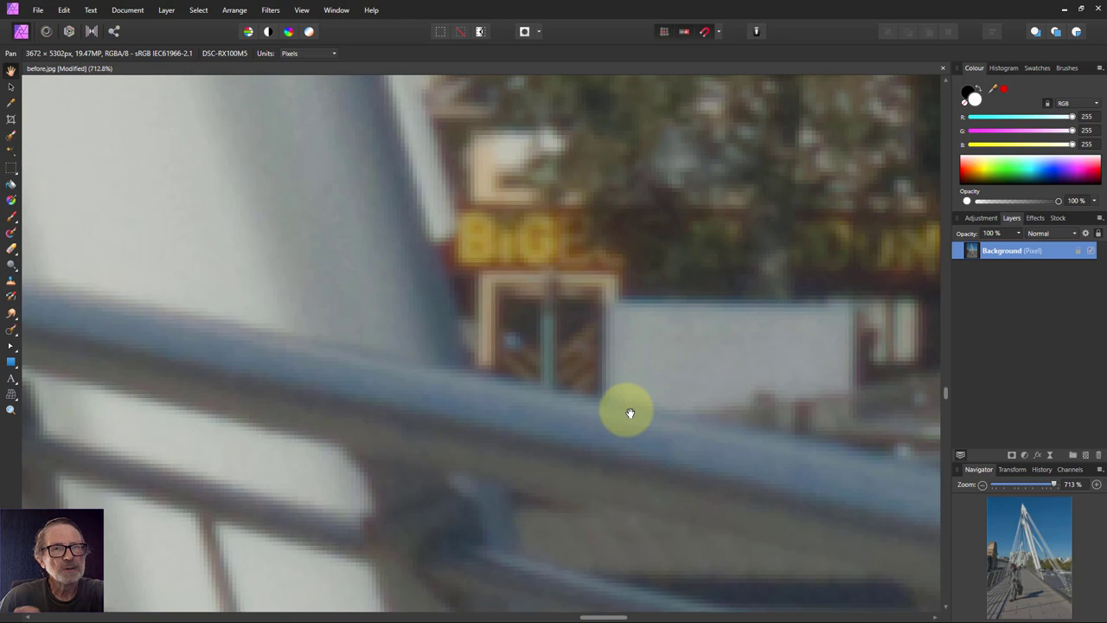
mouse_move(626, 407)
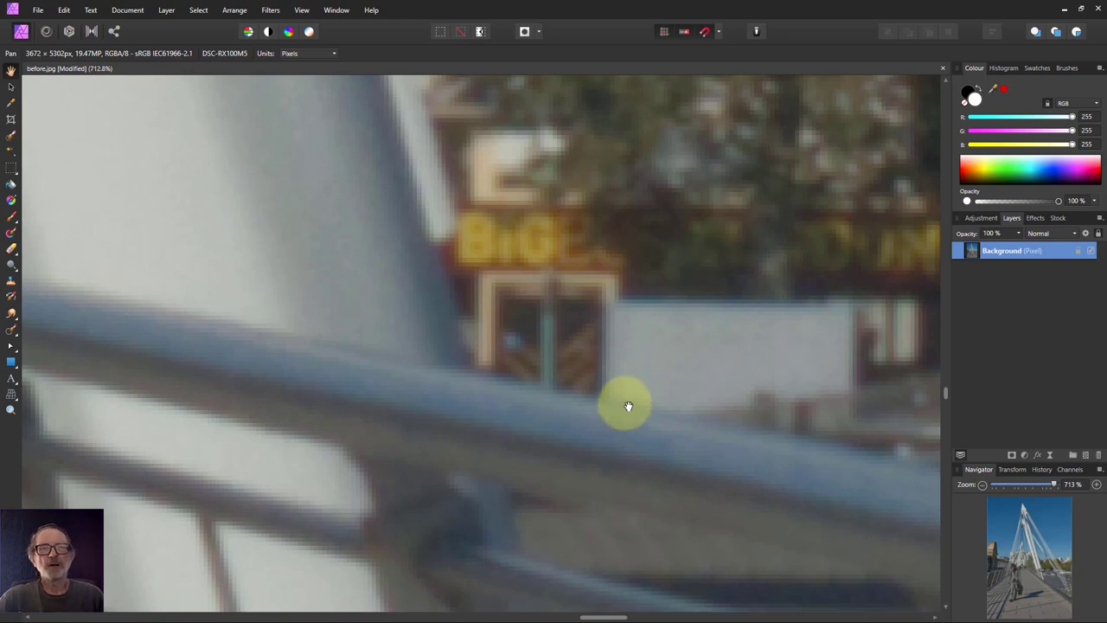
mouse_move(626, 408)
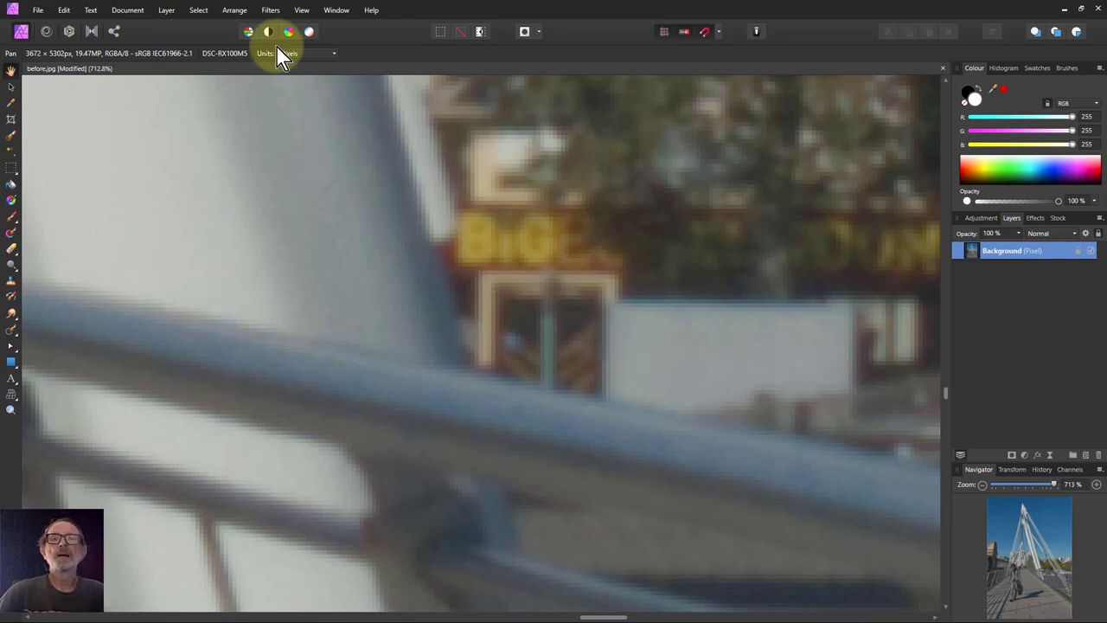
mouse_move(270, 32)
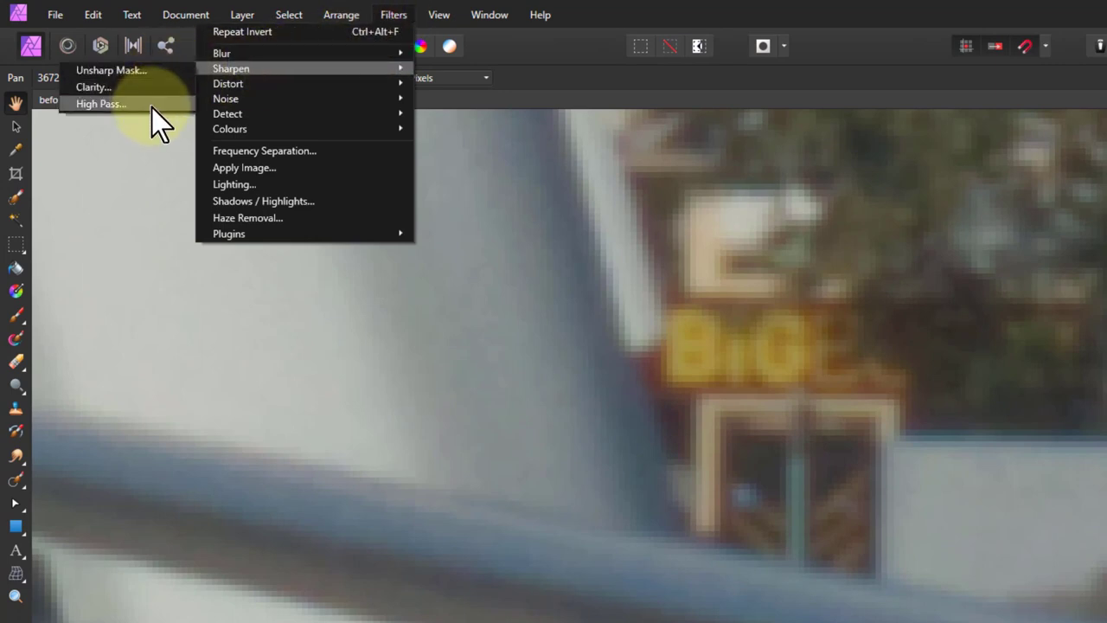
mouse_move(111, 69)
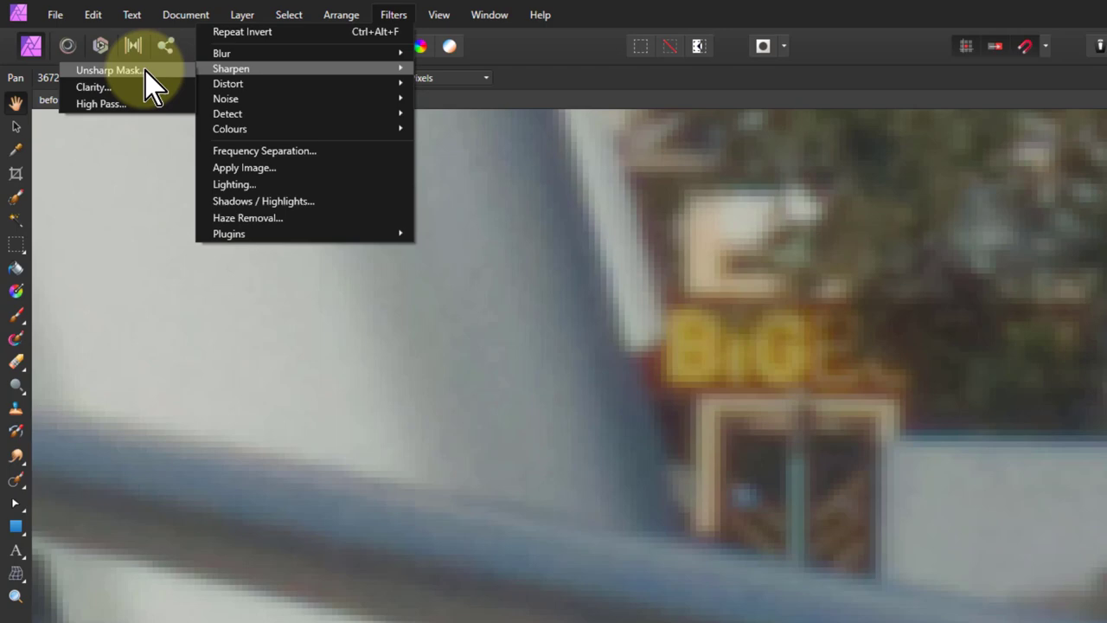
- Open the Unsharp Mask filter on the blurry bridge photo
click(111, 71)
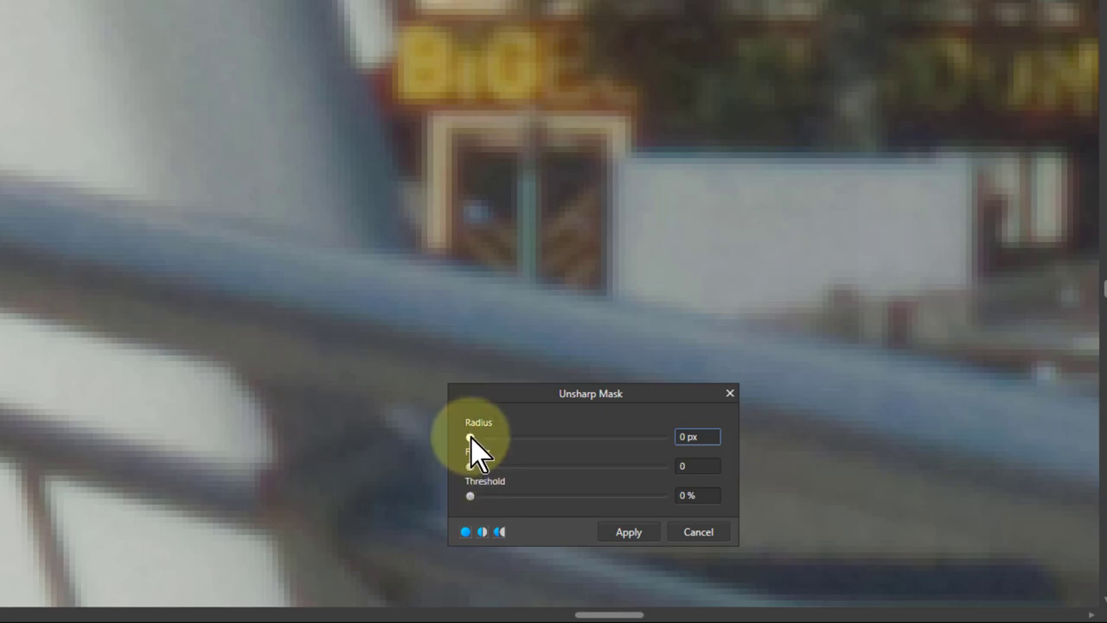
- Push Unsharp Mask radius to 100 px and factor to about 3
drag(471, 436, 663, 437)
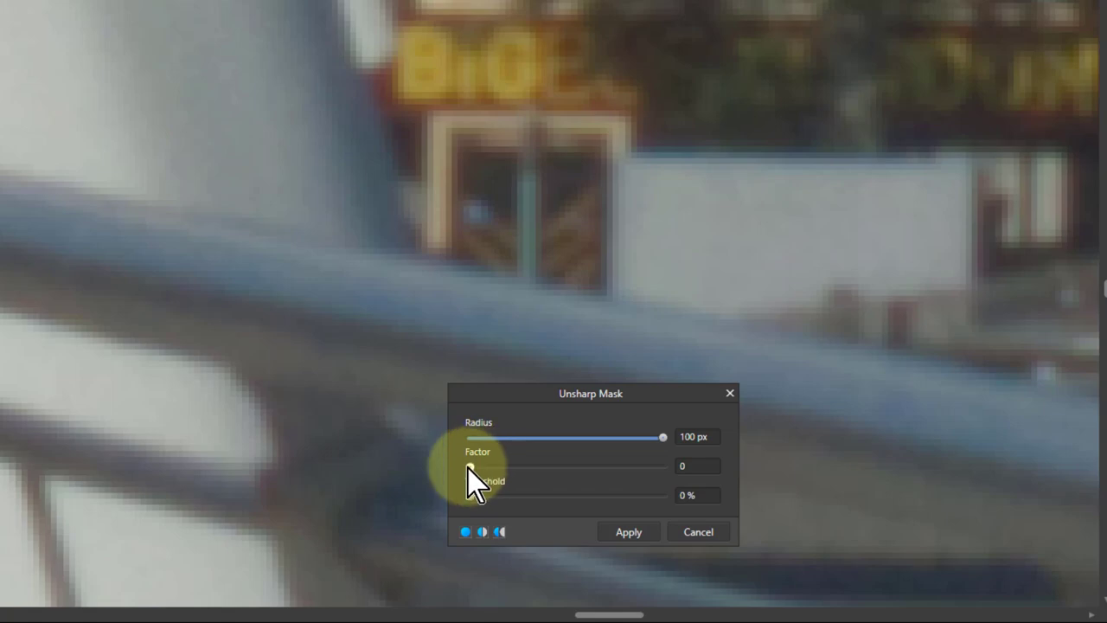
drag(467, 466, 612, 467)
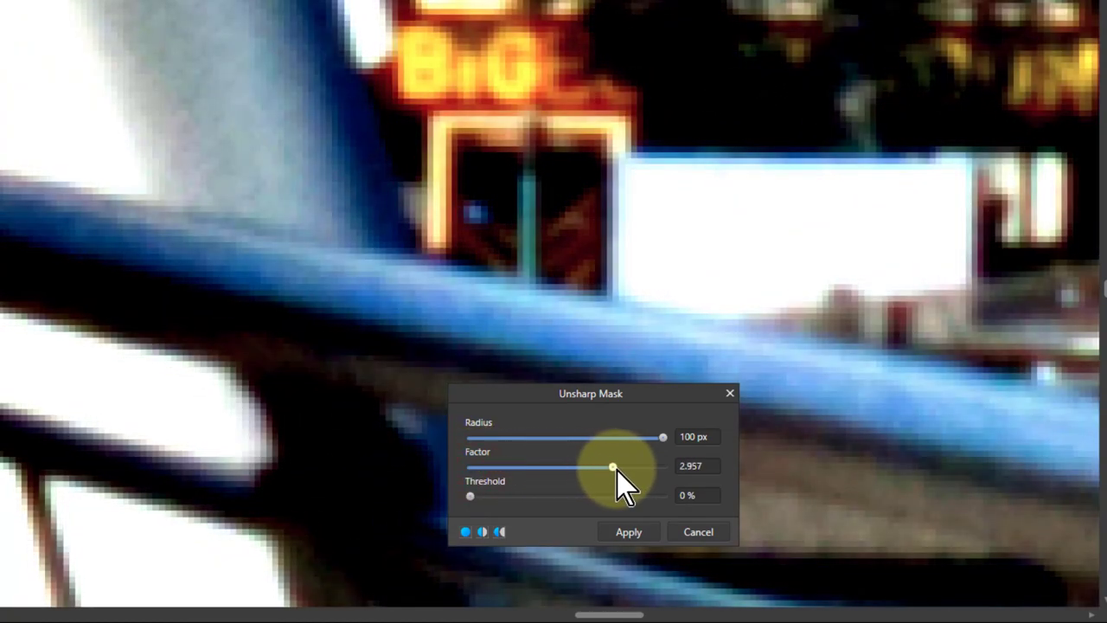
drag(610, 466, 657, 482)
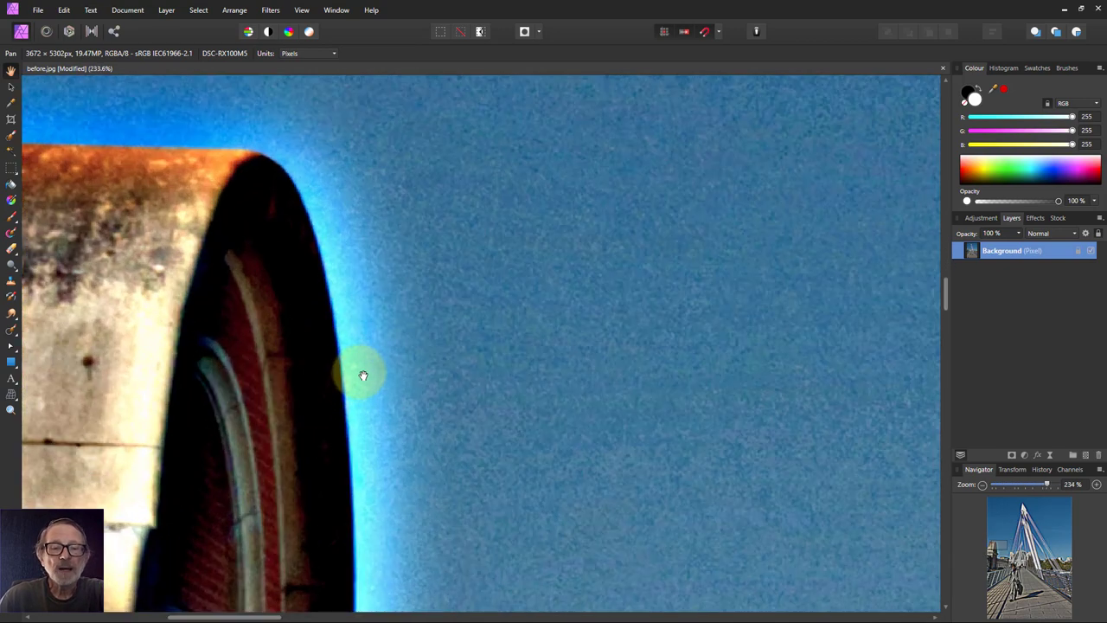
- Pan along the pillar edge to inspect the halo against the sky
drag(363, 374, 338, 404)
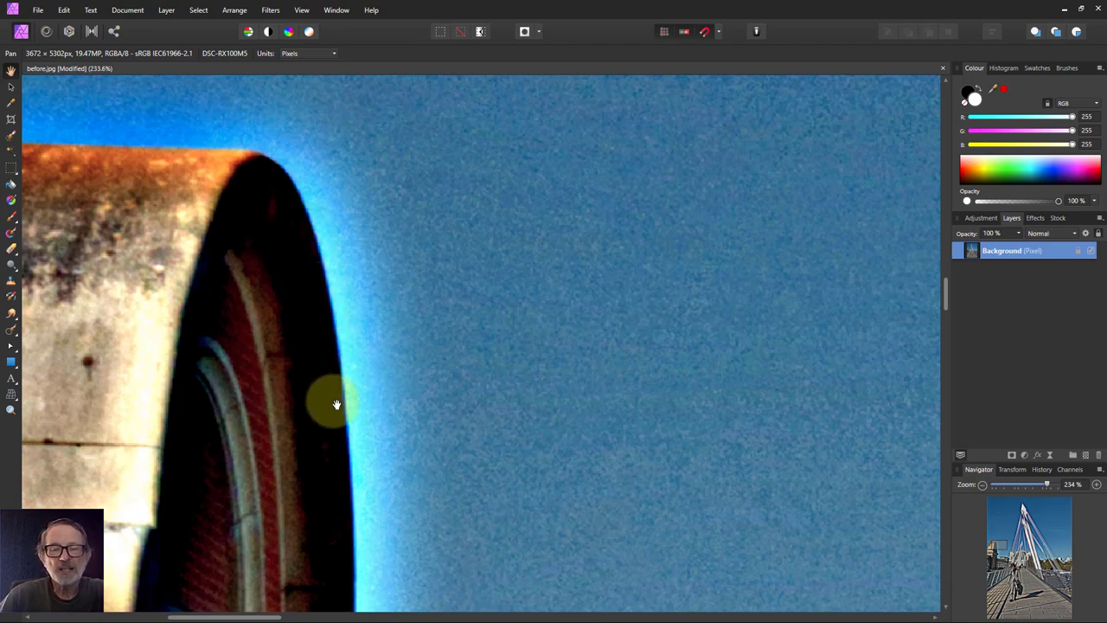
mouse_move(328, 310)
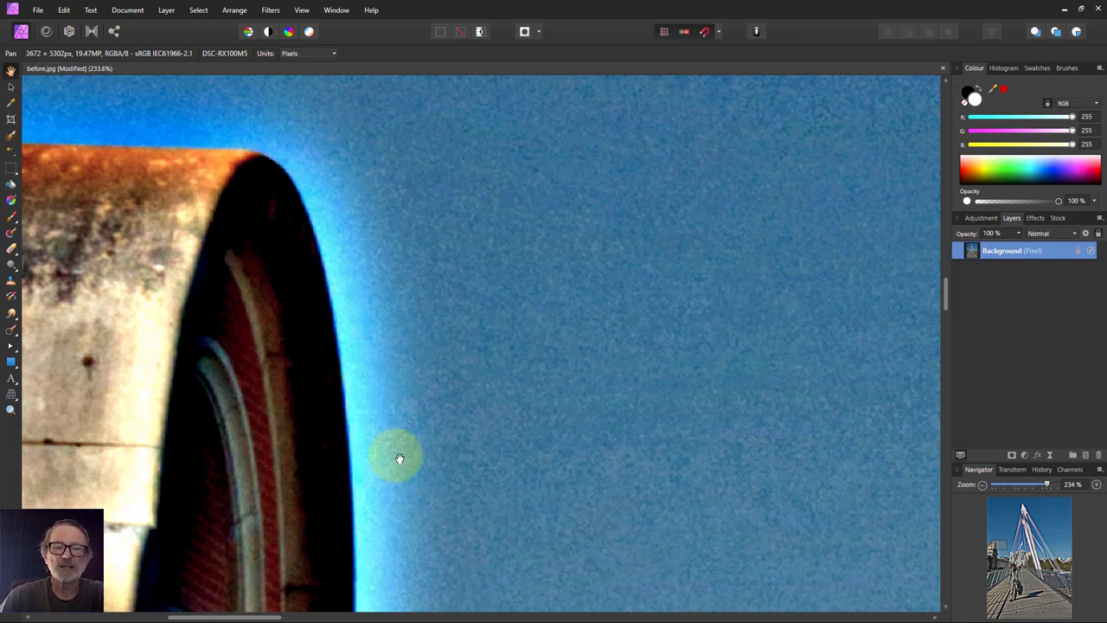
mouse_move(331, 417)
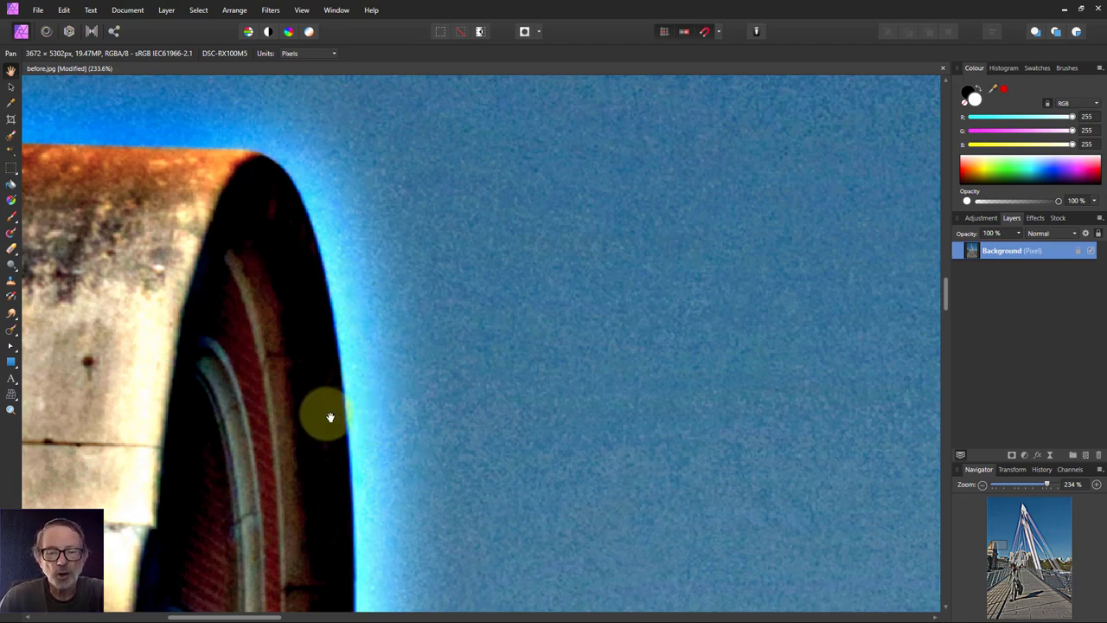
mouse_move(372, 422)
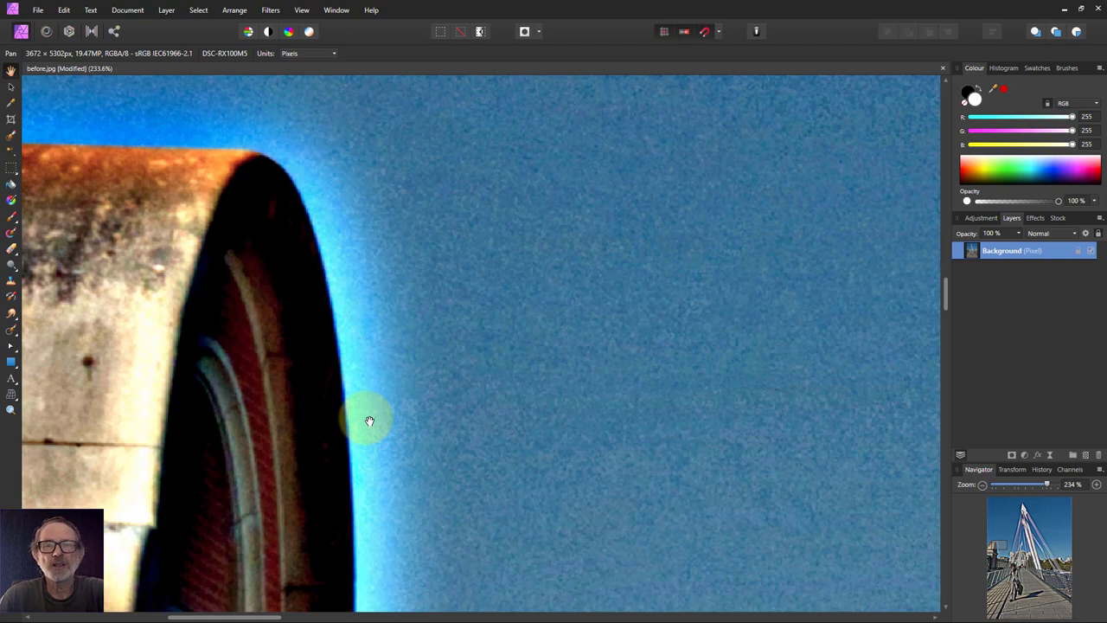
mouse_move(396, 372)
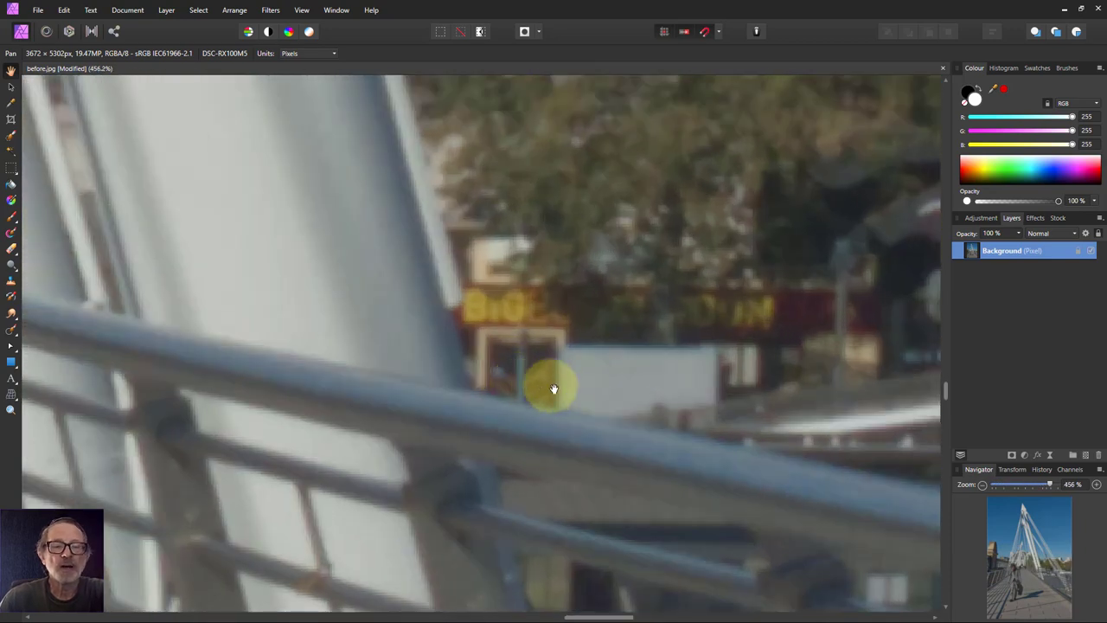
mouse_move(179, 41)
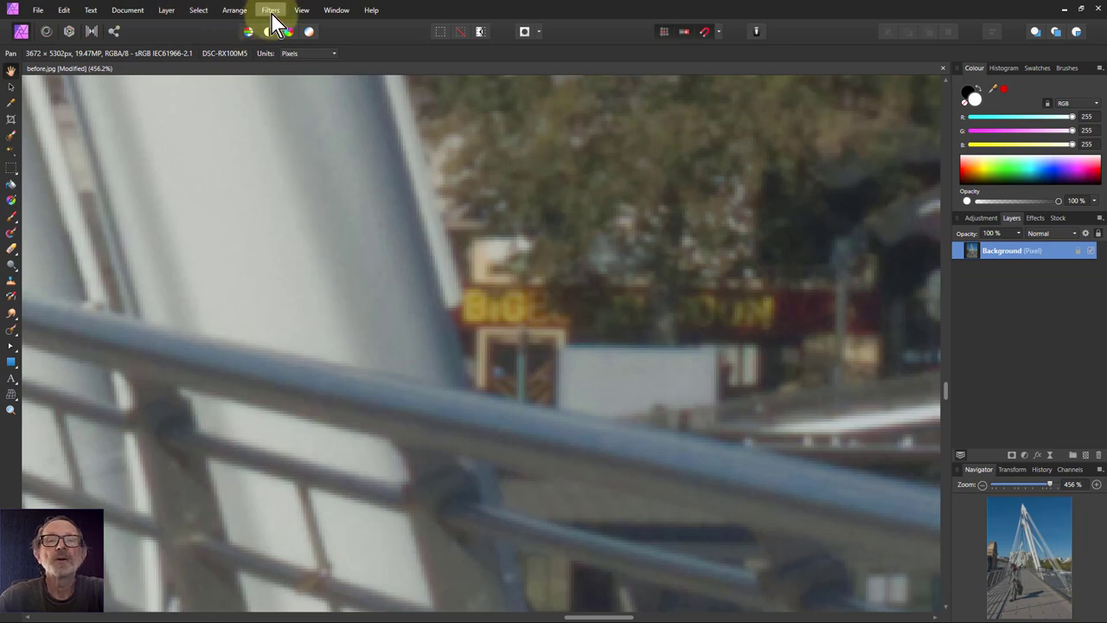
- Reopen Unsharp Mask and drag its sliders back to zero
click(270, 10)
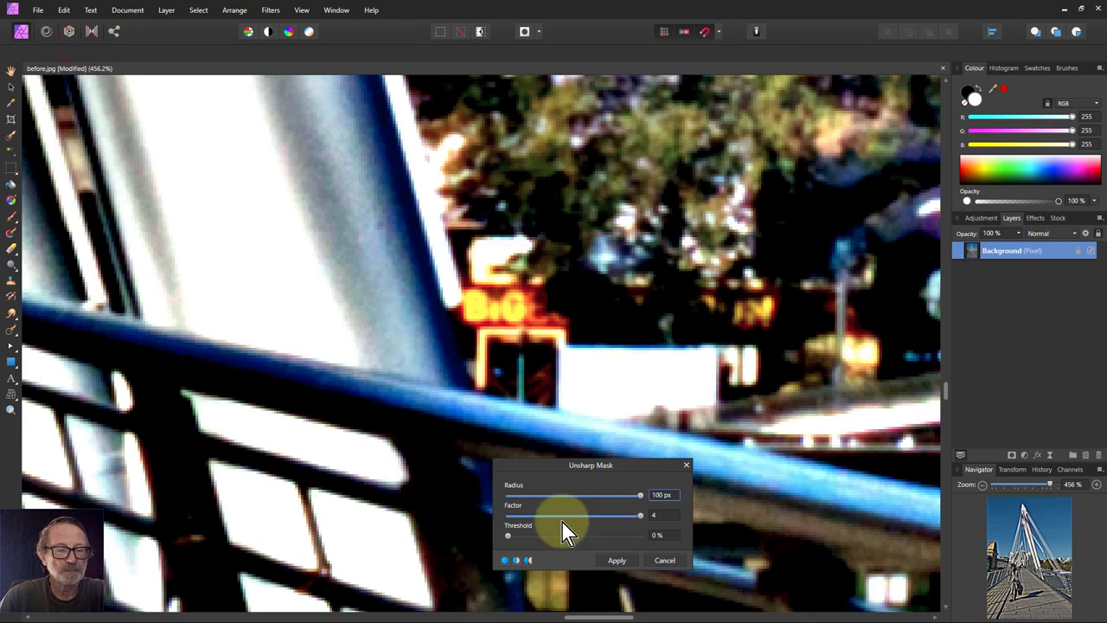
drag(640, 495, 510, 494)
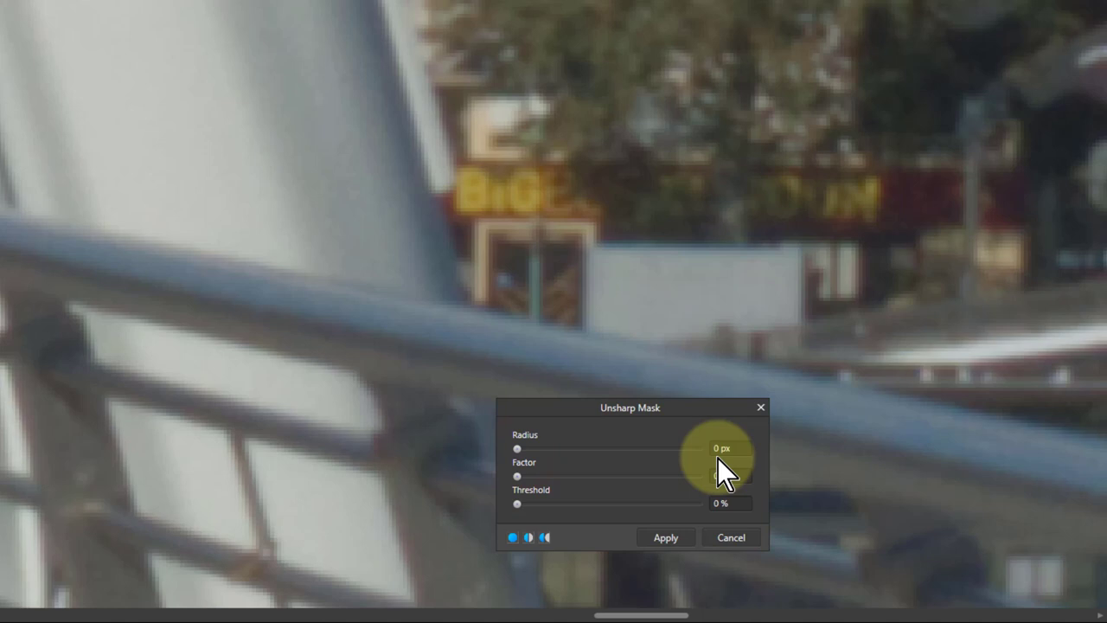
mouse_move(521, 480)
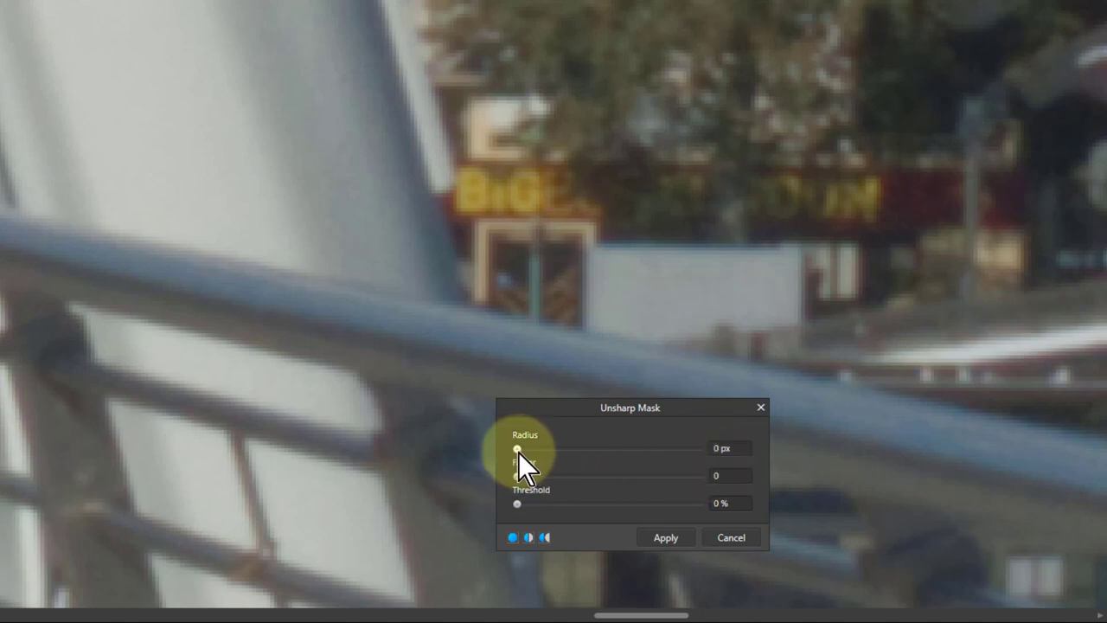
- Set Unsharp Mask radius to 1 px and factor to about 2.5
drag(517, 449, 523, 449)
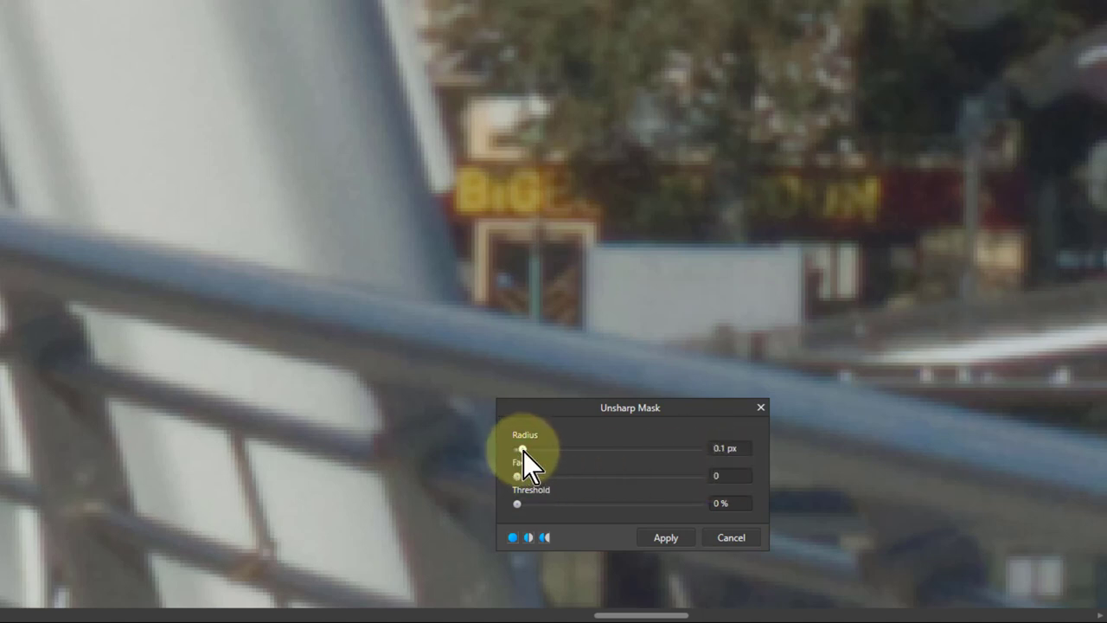
drag(517, 449, 556, 448)
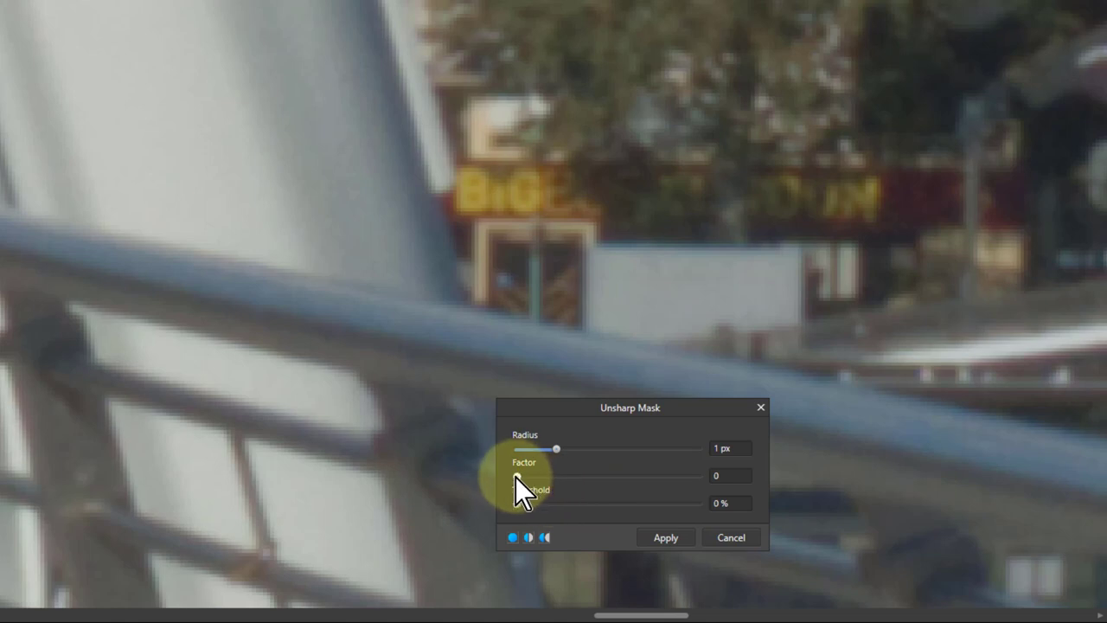
drag(515, 477, 552, 476)
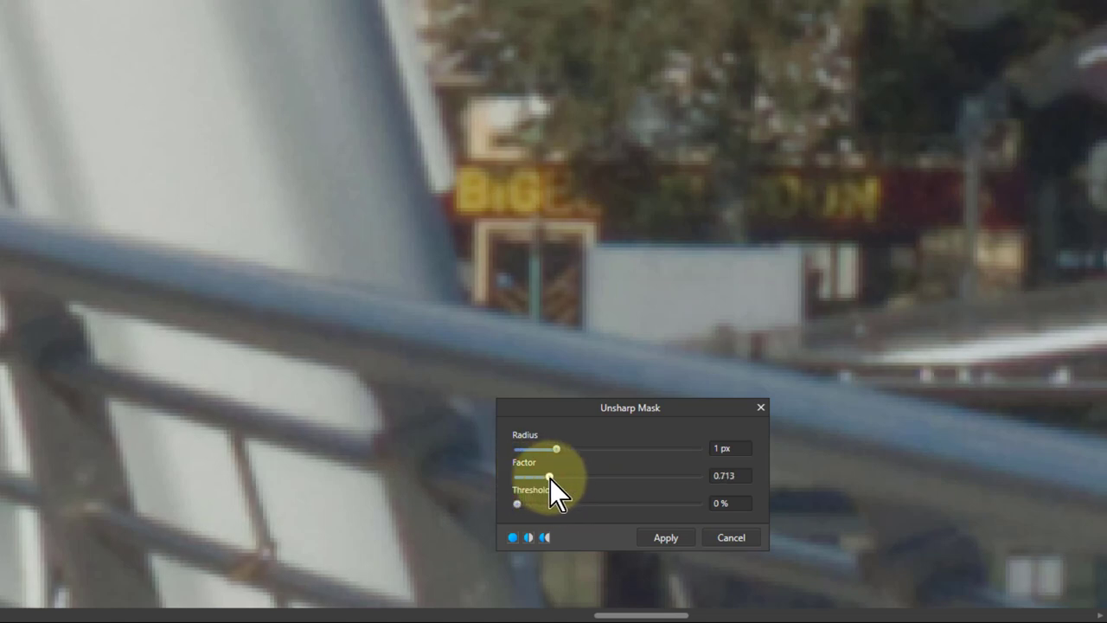
drag(549, 476, 588, 476)
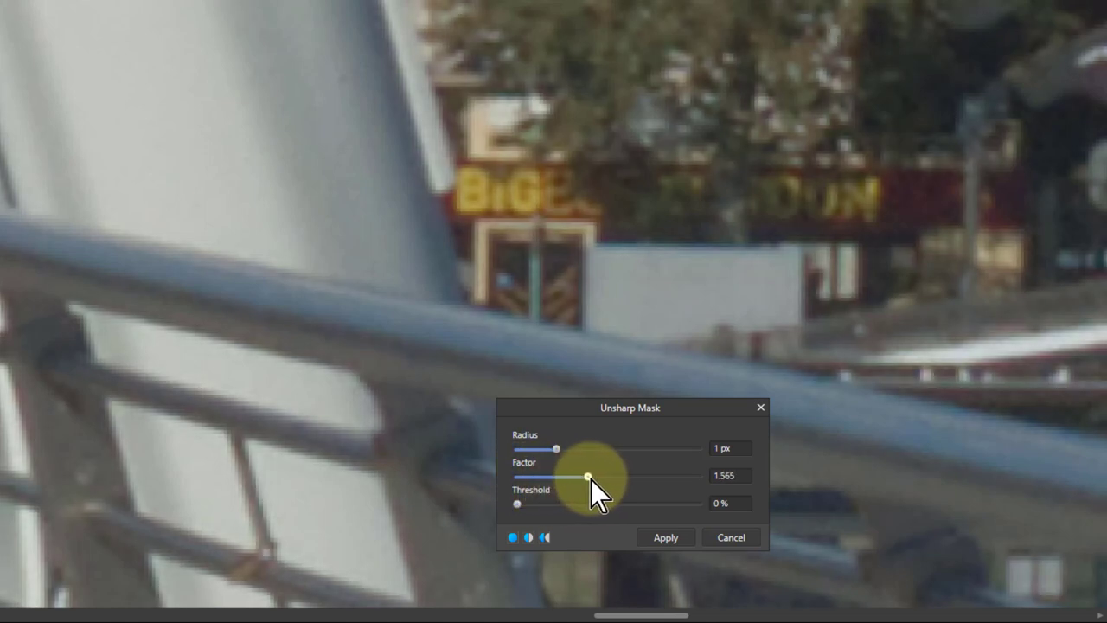
drag(588, 477, 627, 477)
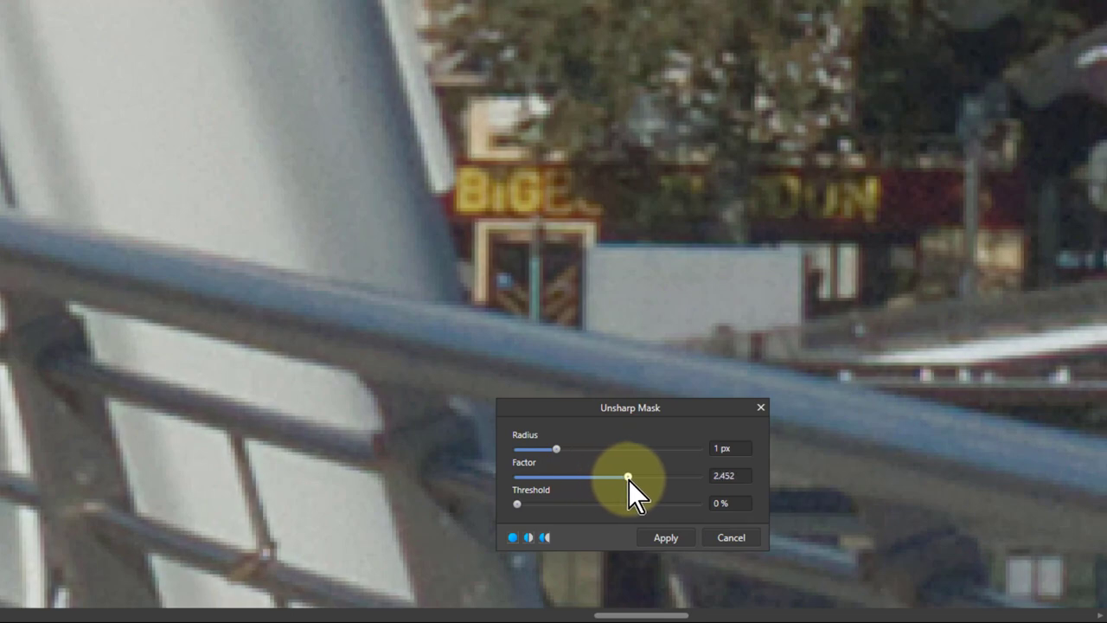
drag(628, 477, 617, 476)
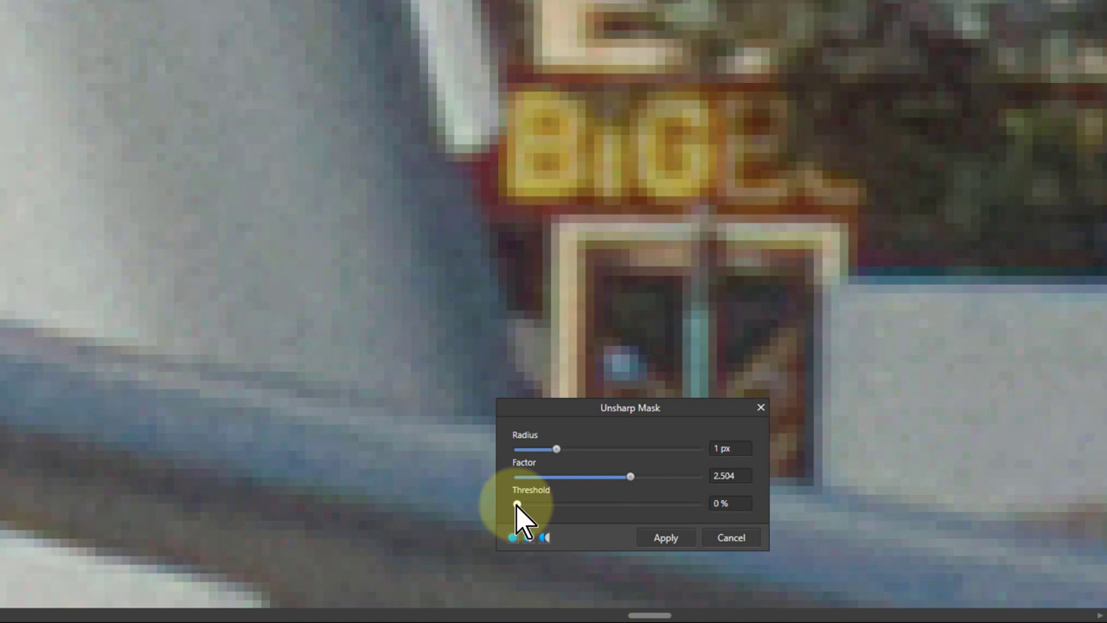
- Compare threshold values, settle on 2%, and raise the factor
drag(515, 504, 526, 504)
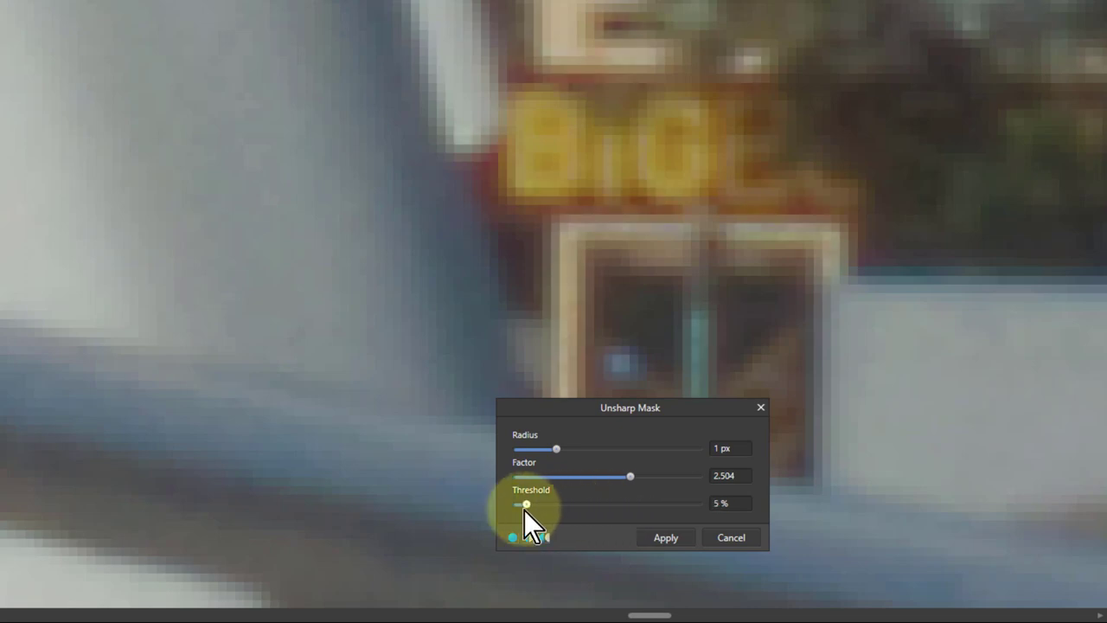
drag(526, 504, 516, 504)
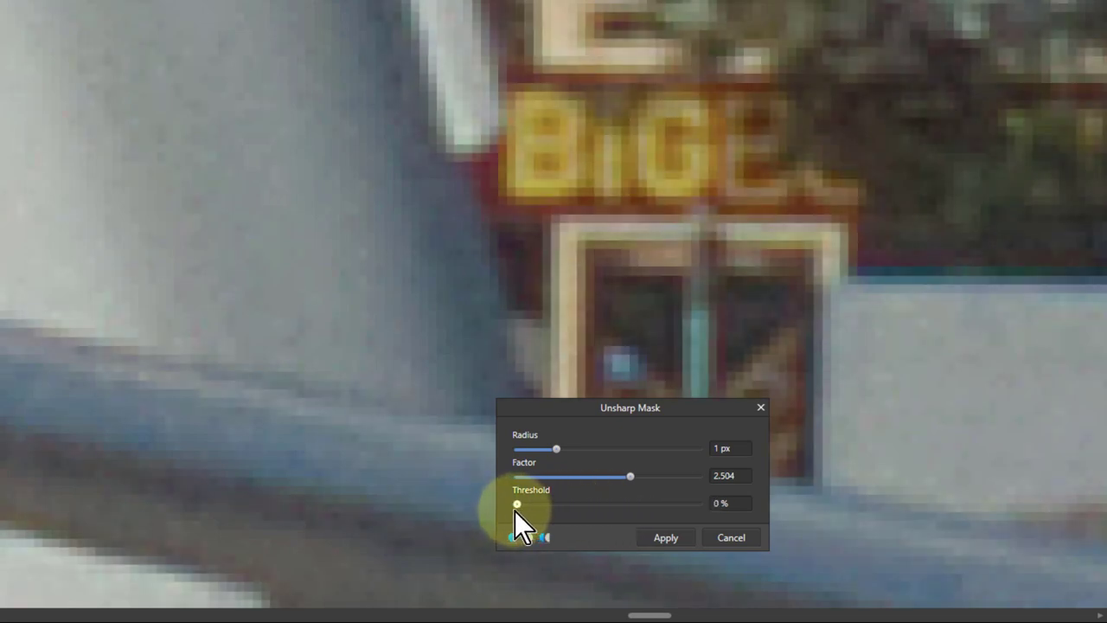
drag(516, 503, 519, 503)
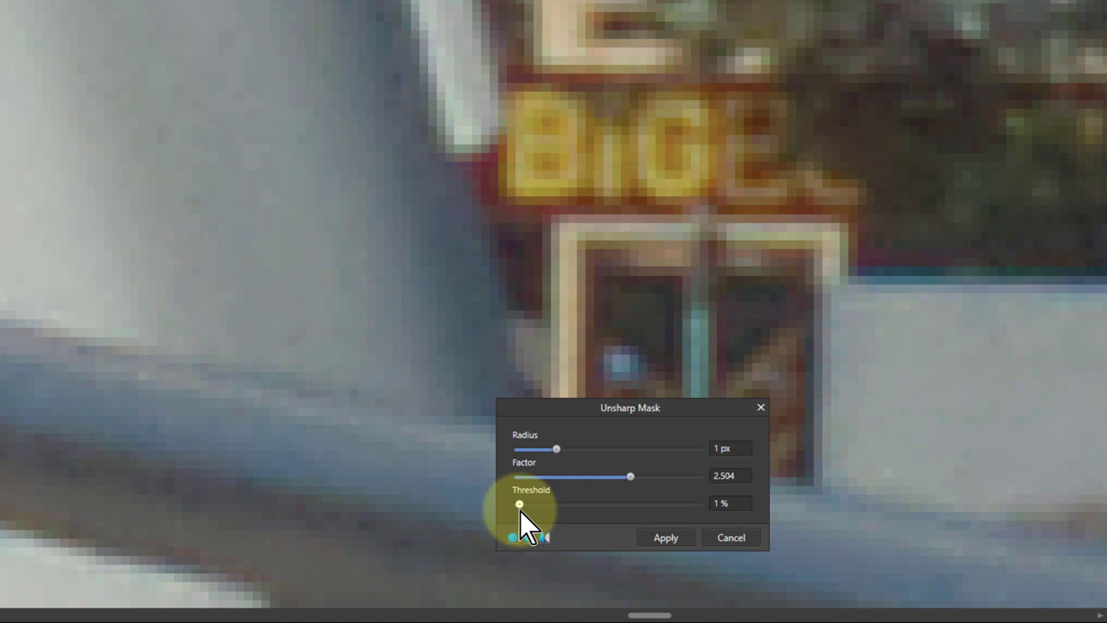
drag(518, 505, 529, 505)
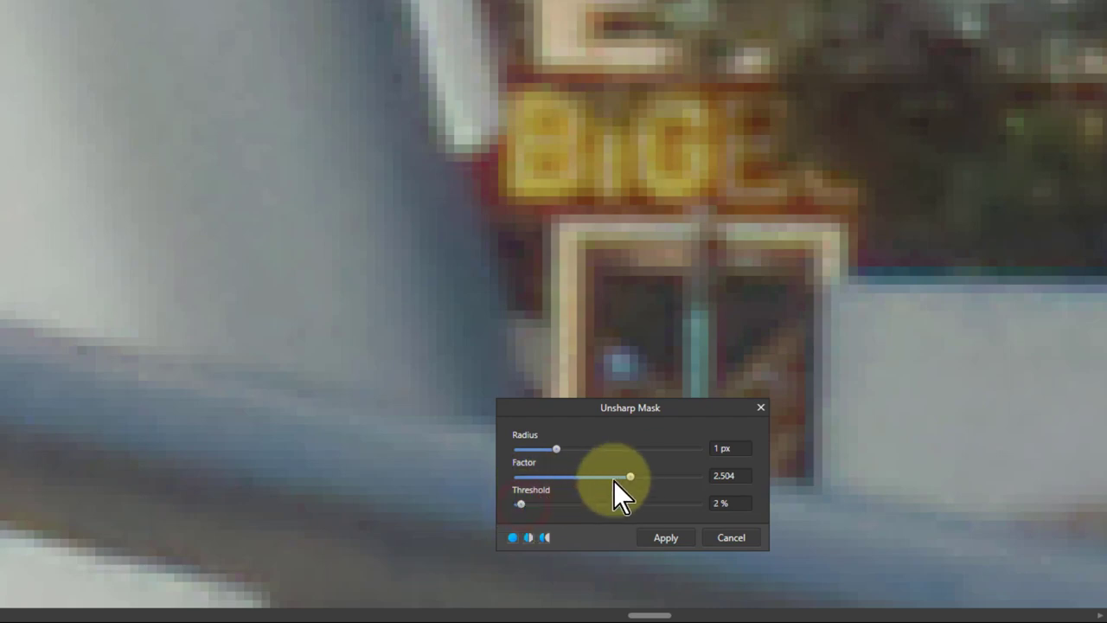
drag(630, 477, 697, 477)
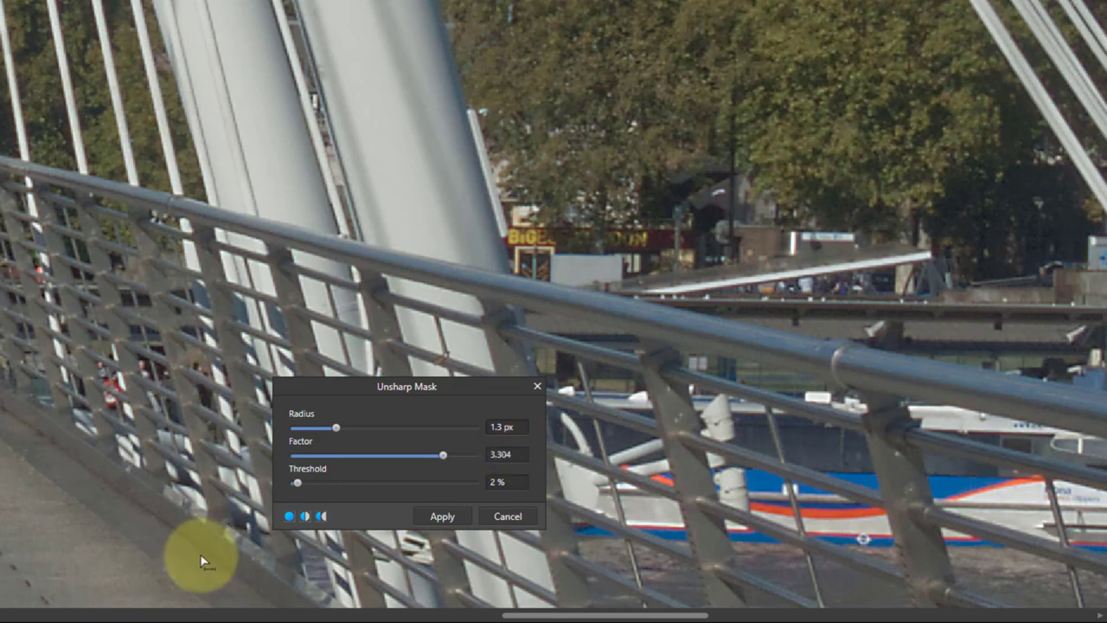
- Apply the 1.3 px, 3.304 factor, 2% threshold sharpening
click(441, 516)
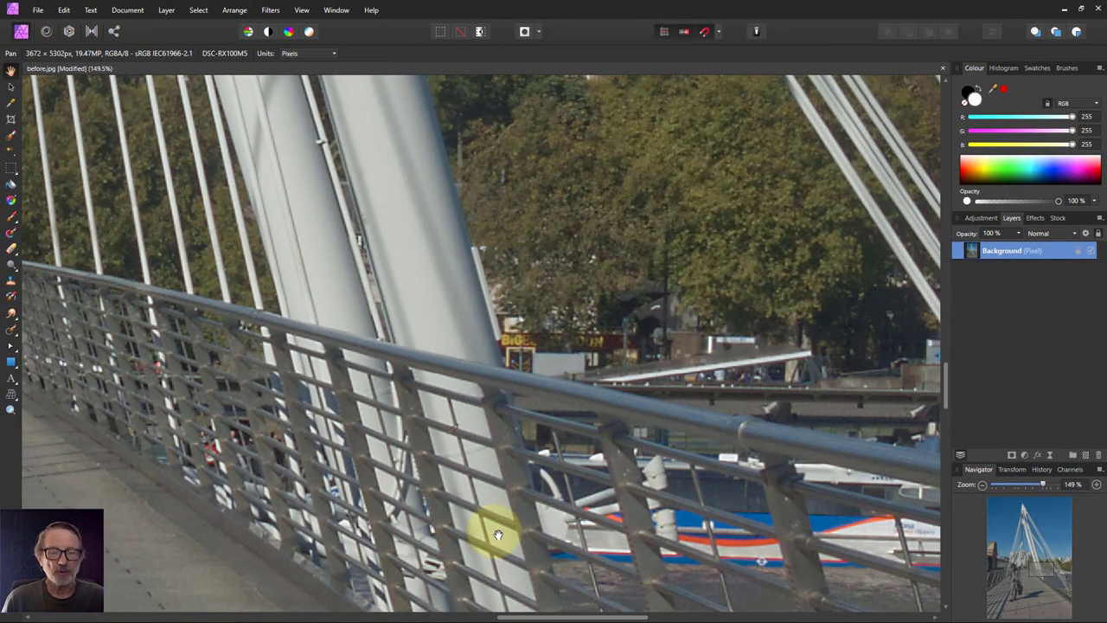